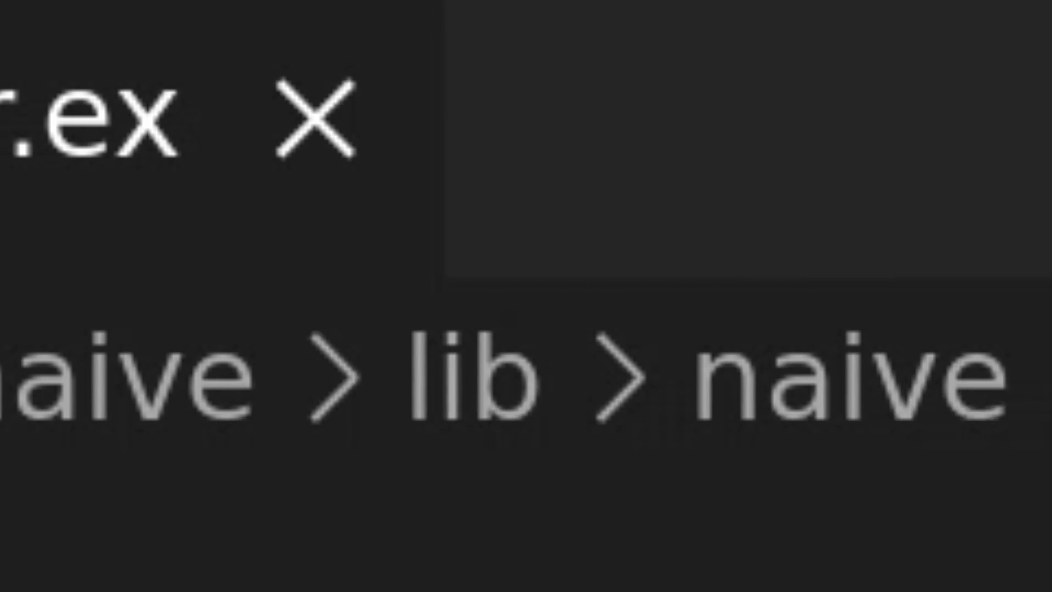
text(Naive.Leader)
text(>n)
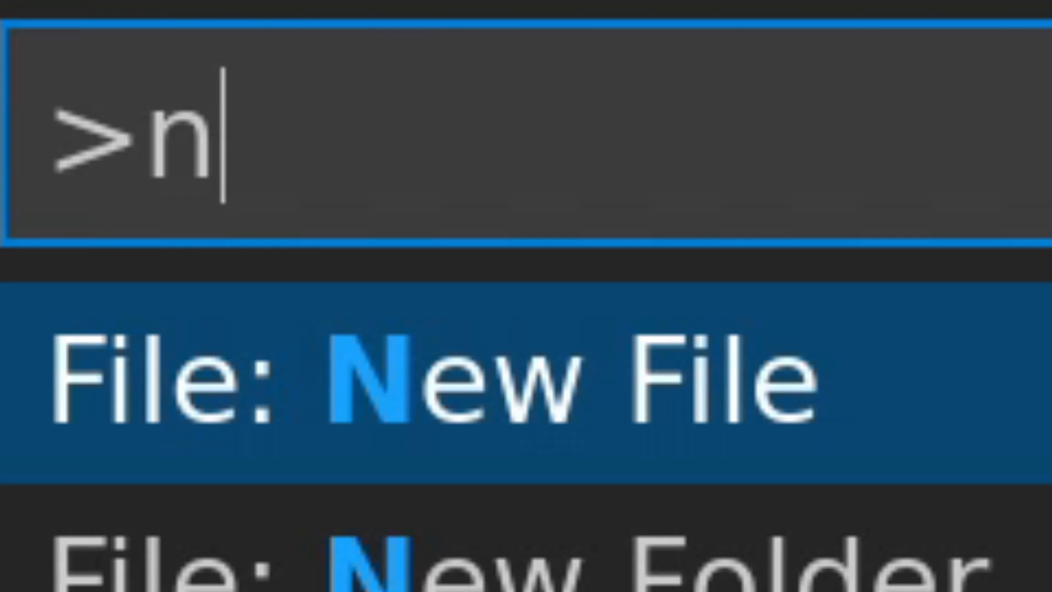
text(apps/core/)
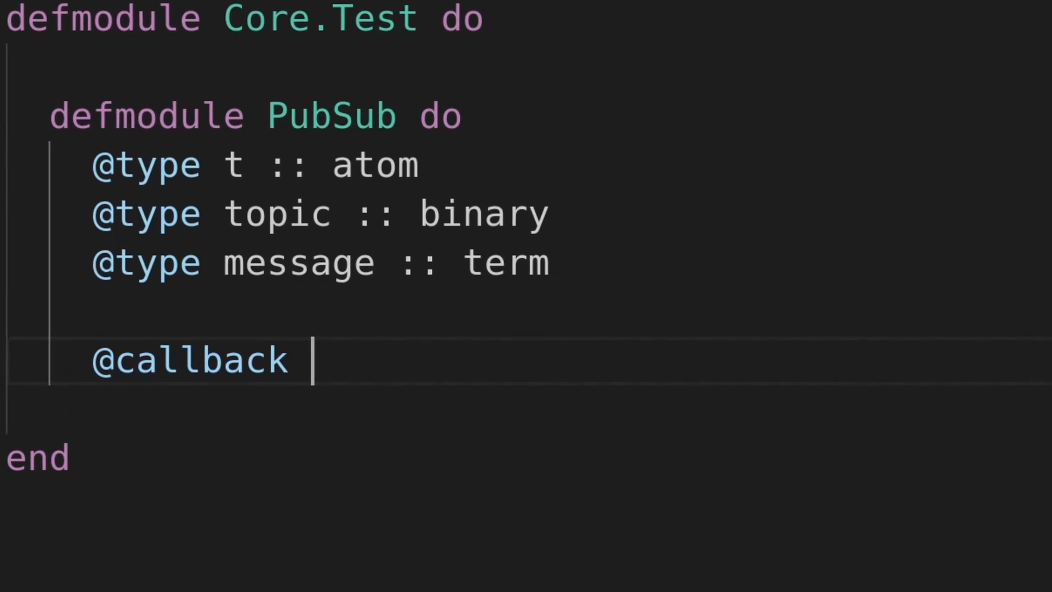
text(subscribe(t, topic) :: :ok | {:error, term)
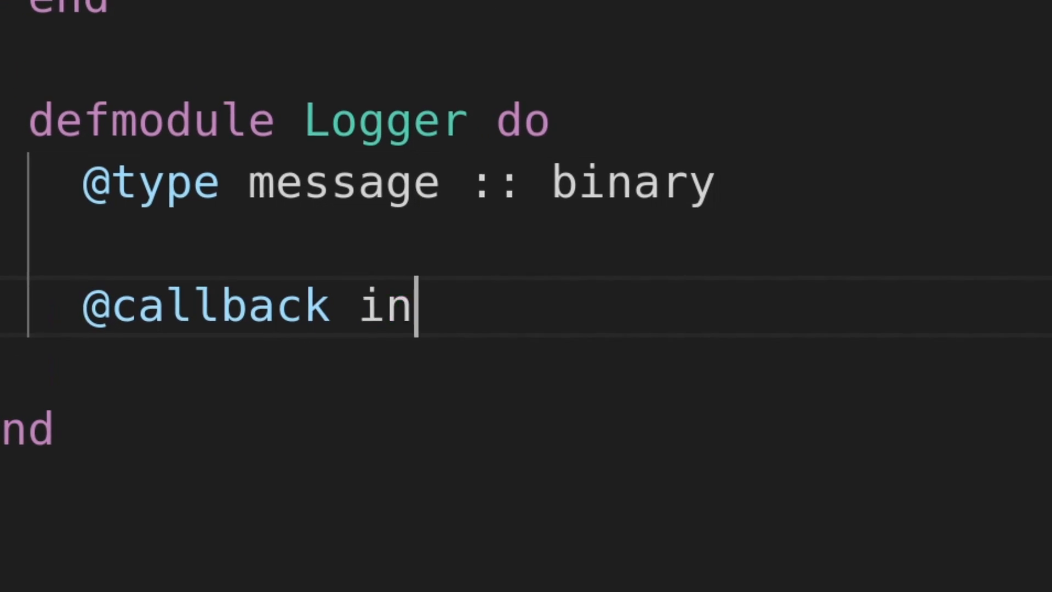
text(new f)
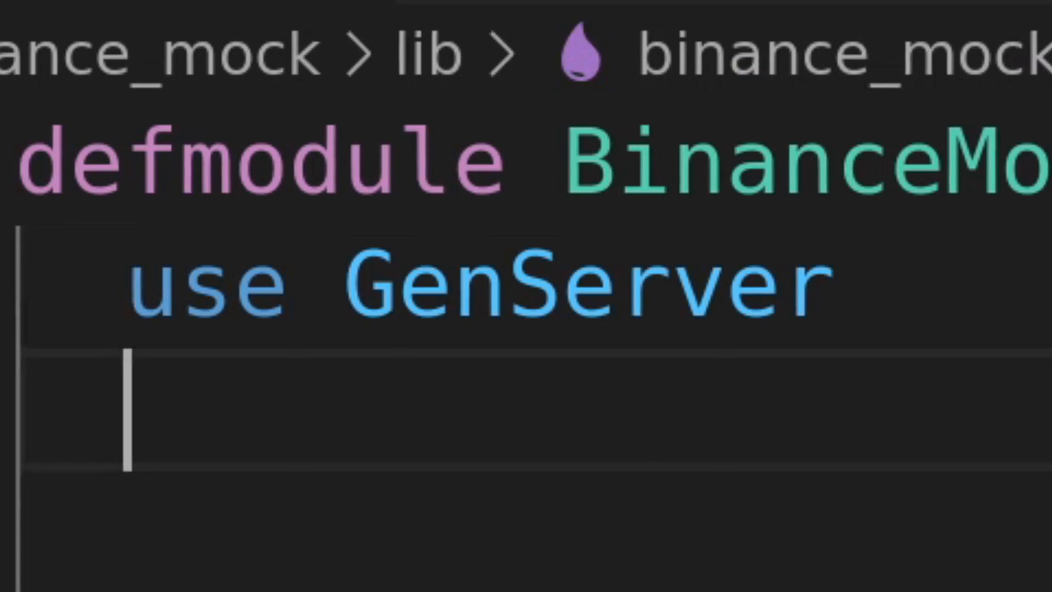
text(BinanceMockBehav)
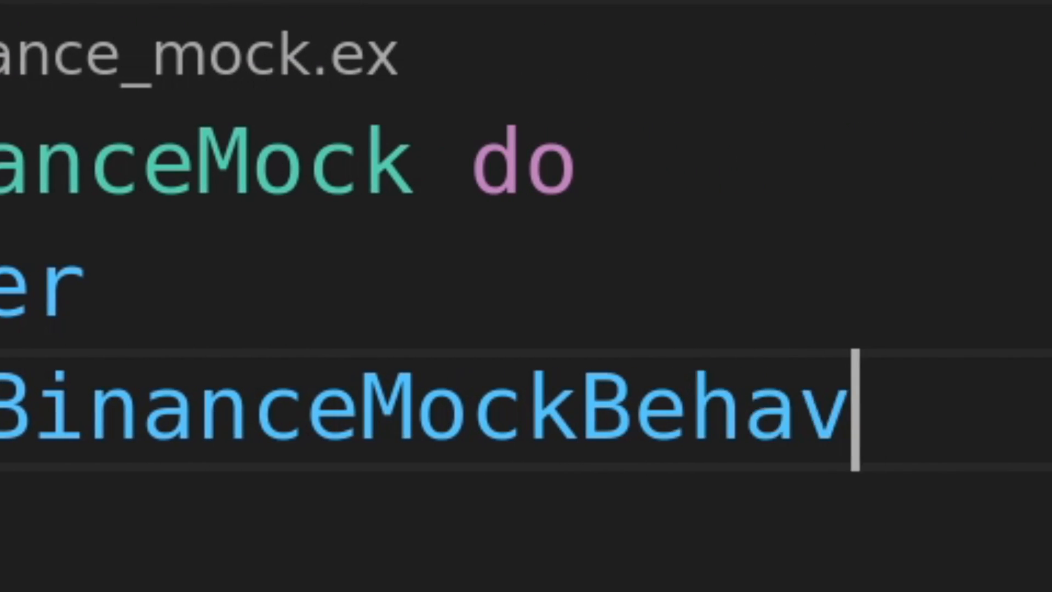
text(new file)
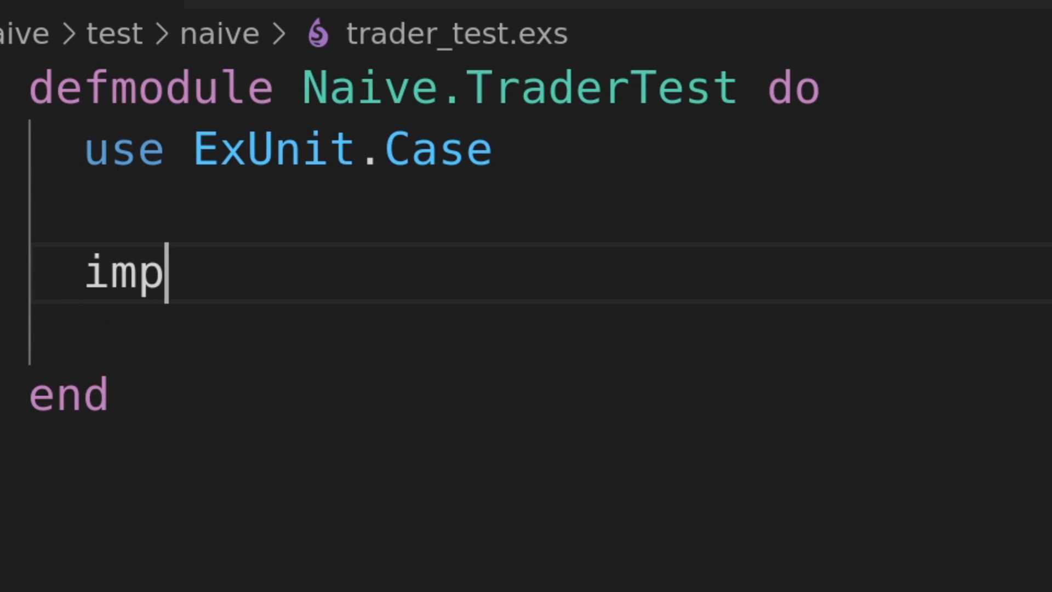
text(ort Mox)
text({:ok, trader_pid} = Naive.Trader.start_li)
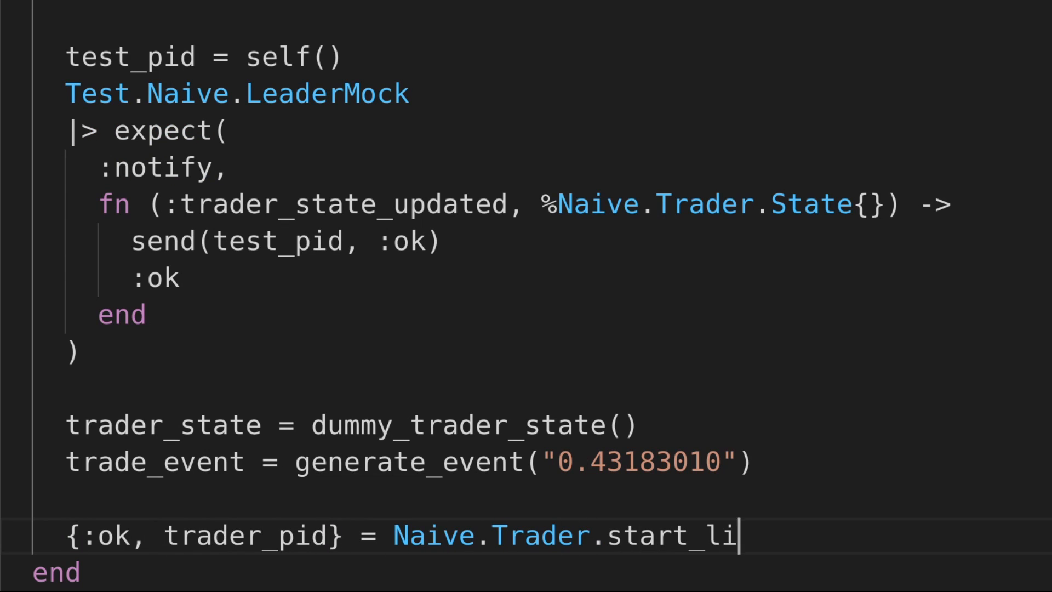
text(nk(trader_state))
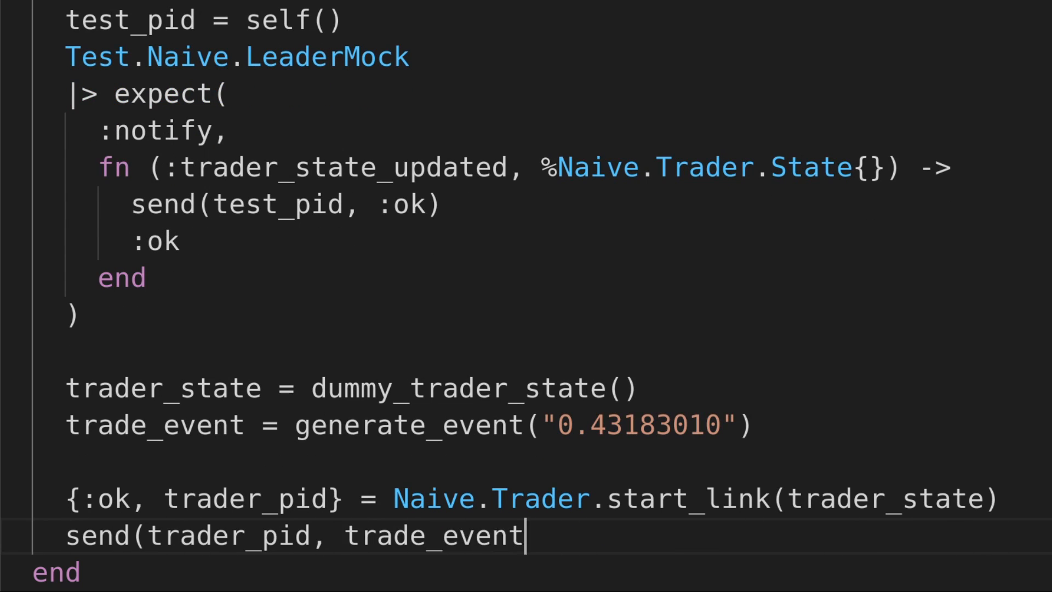